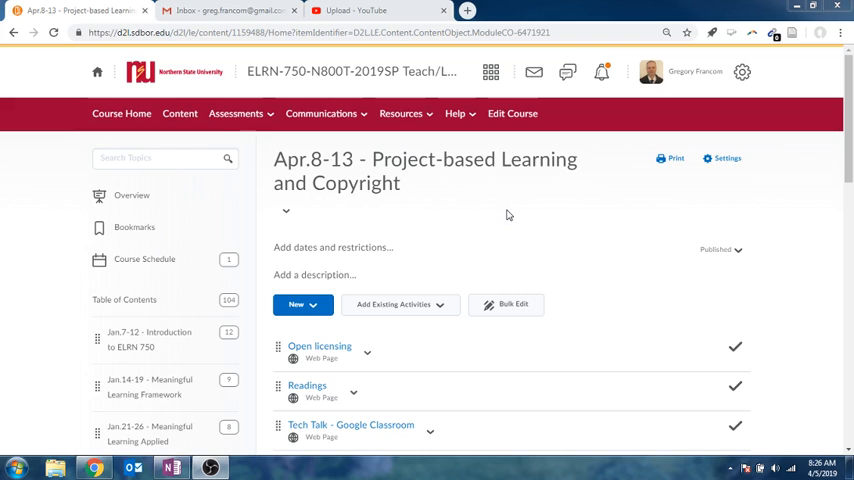
# Step: Scroll through the module and open the Open licensing item
pyautogui.scroll(-3)
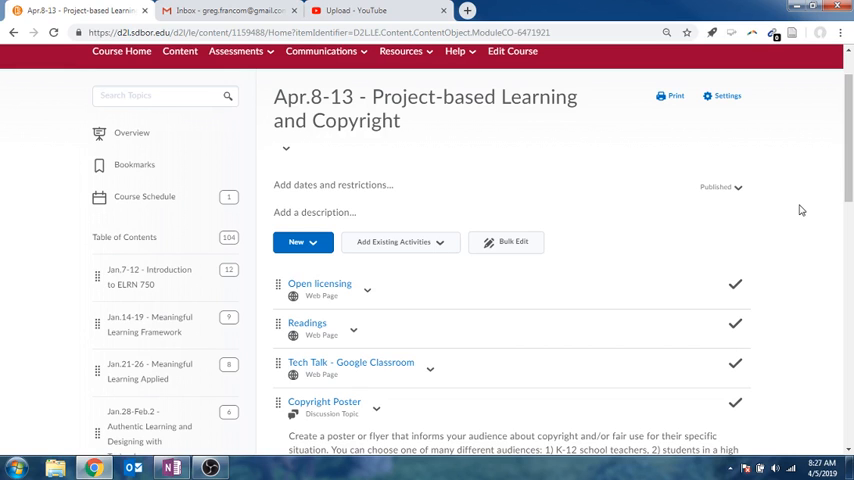
pyautogui.scroll(-3)
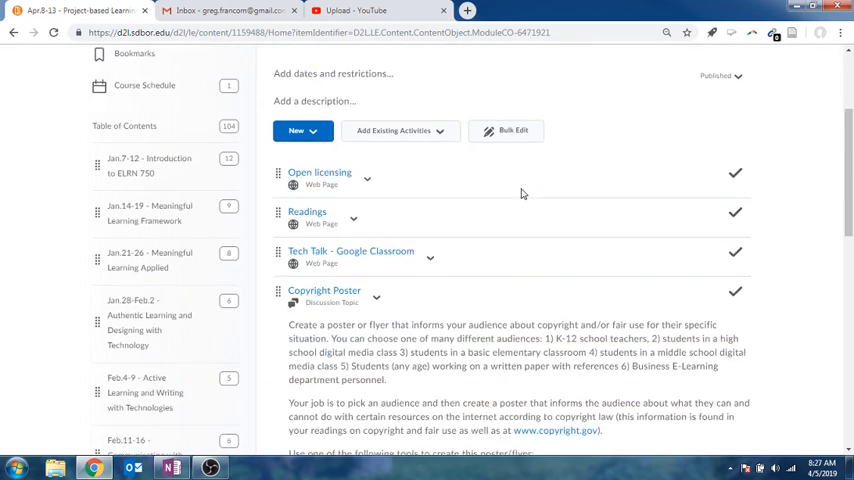
pyautogui.scroll(-3)
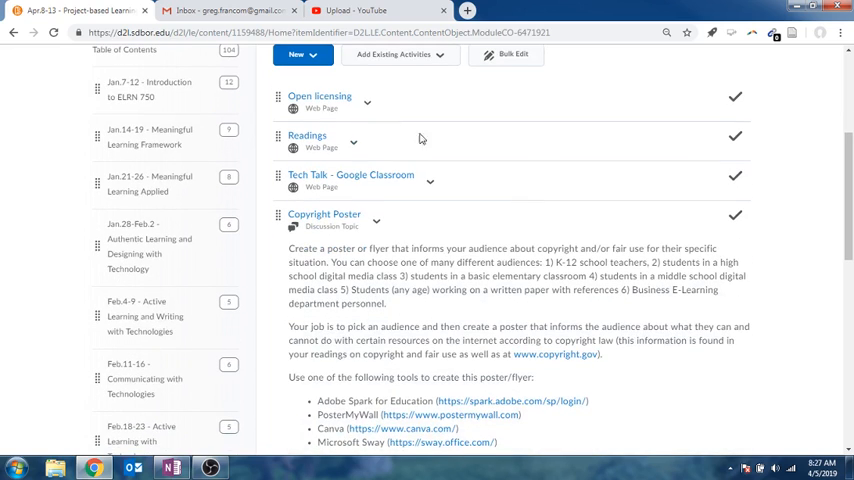
pyautogui.click(320, 96)
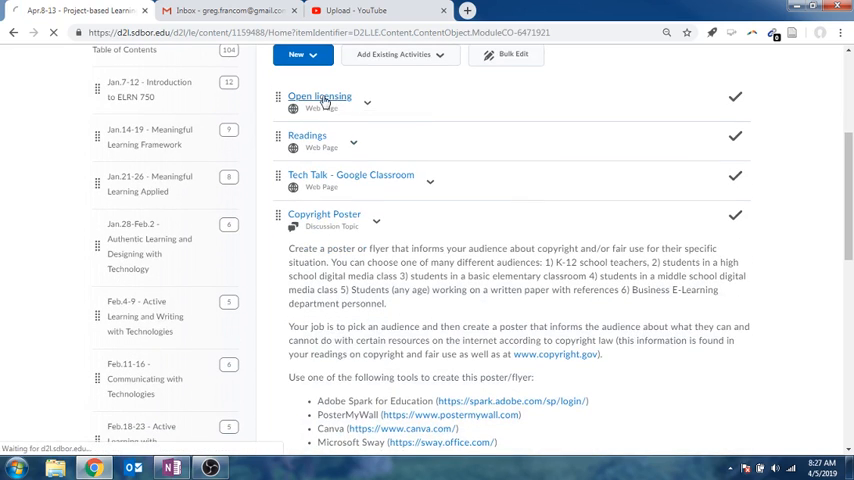
pyautogui.click(320, 96)
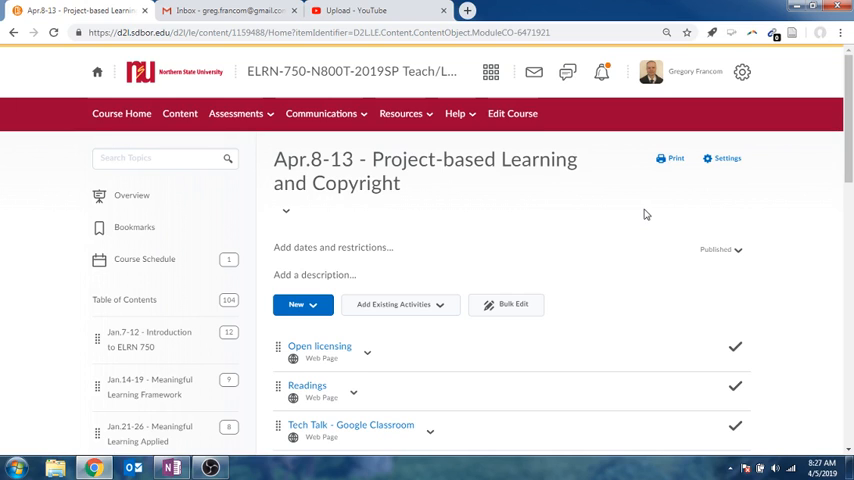
# Step: Continue down the module and open the Readings page with its copyright links
pyautogui.scroll(-3)
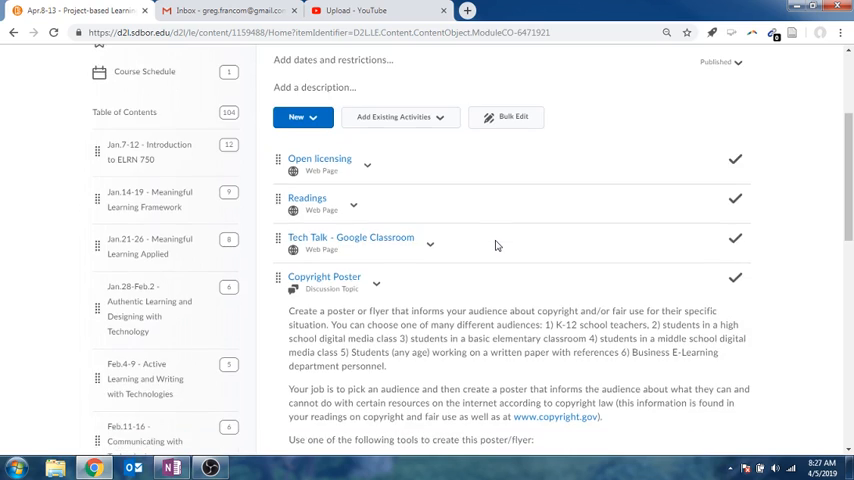
pyautogui.scroll(-3)
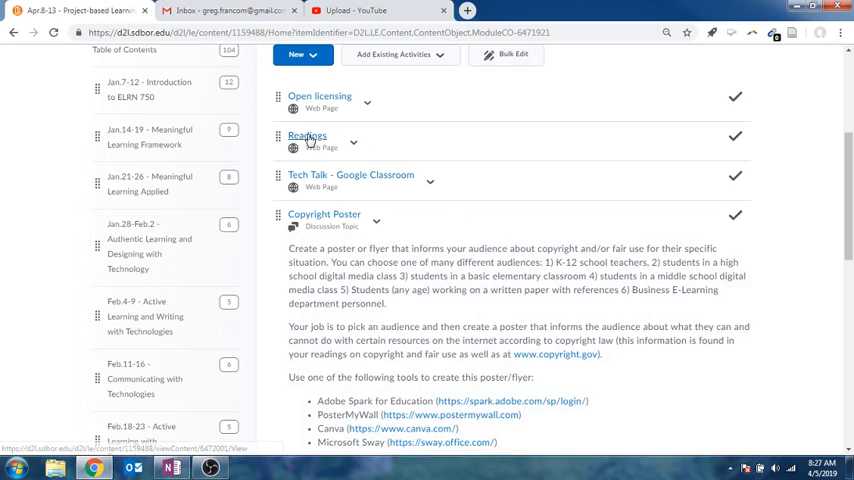
pyautogui.moveTo(306, 136)
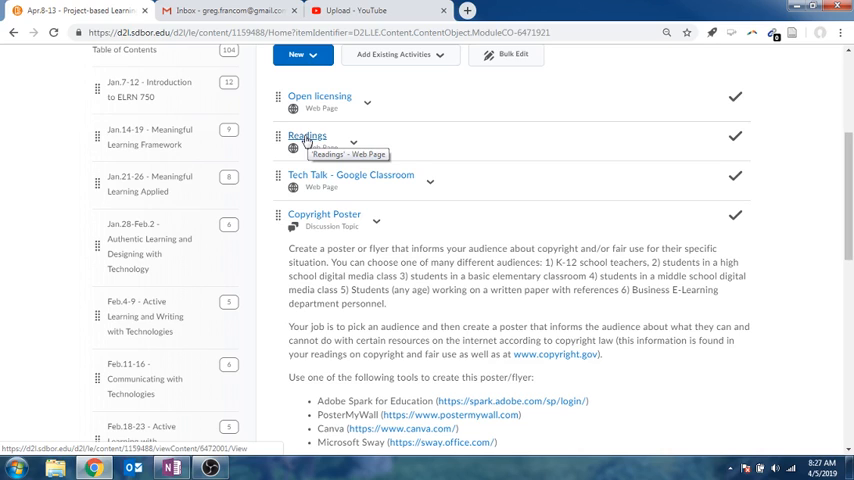
pyautogui.click(306, 136)
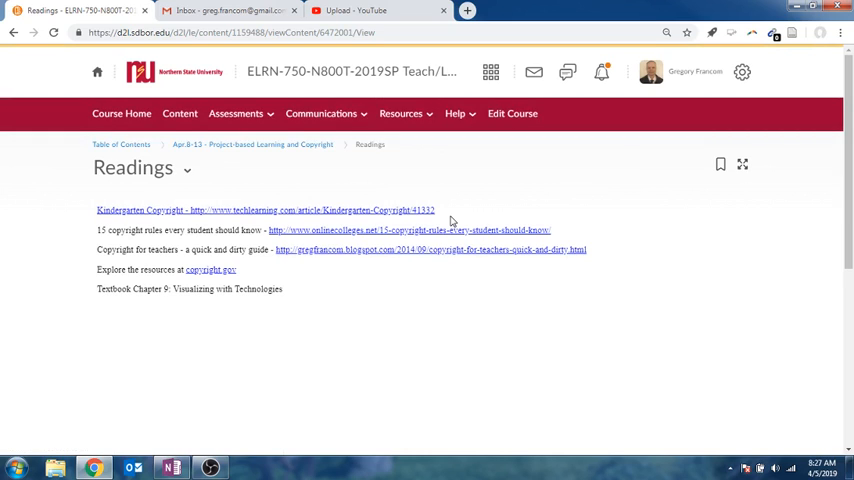
pyautogui.moveTo(308, 236)
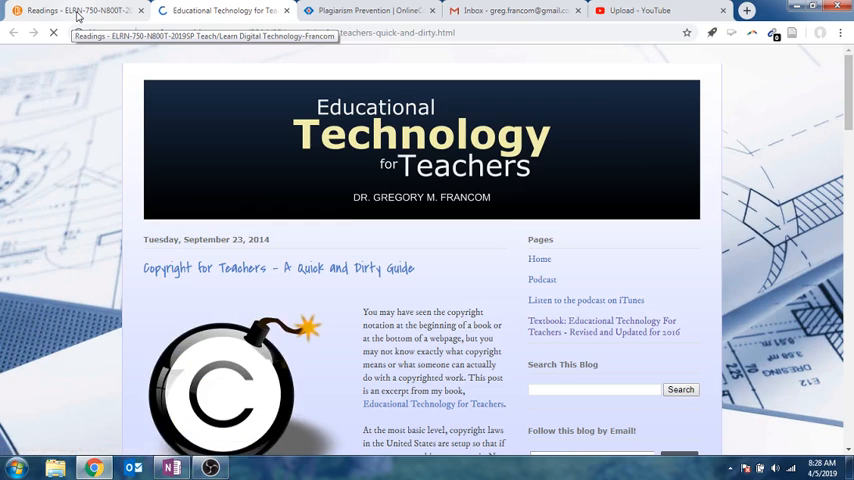
# Step: Open the copyright.gov site from Readings, then return to the module page
pyautogui.click(76, 10)
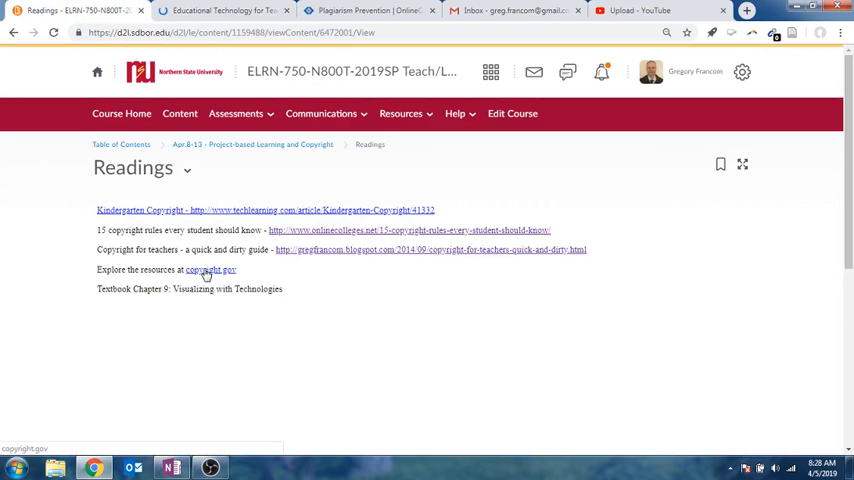
pyautogui.click(212, 270)
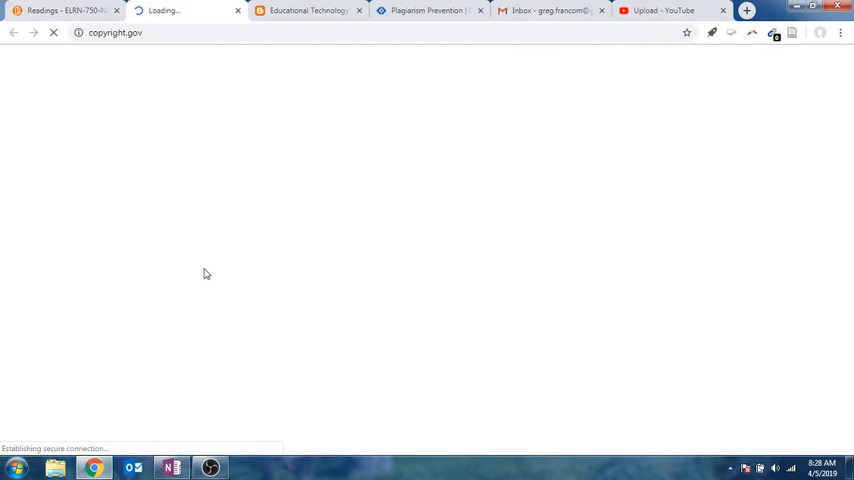
pyautogui.click(64, 10)
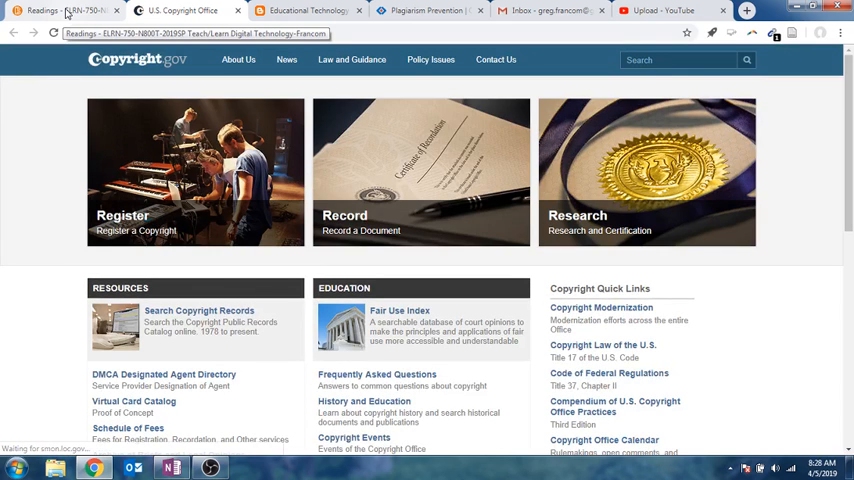
pyautogui.click(64, 10)
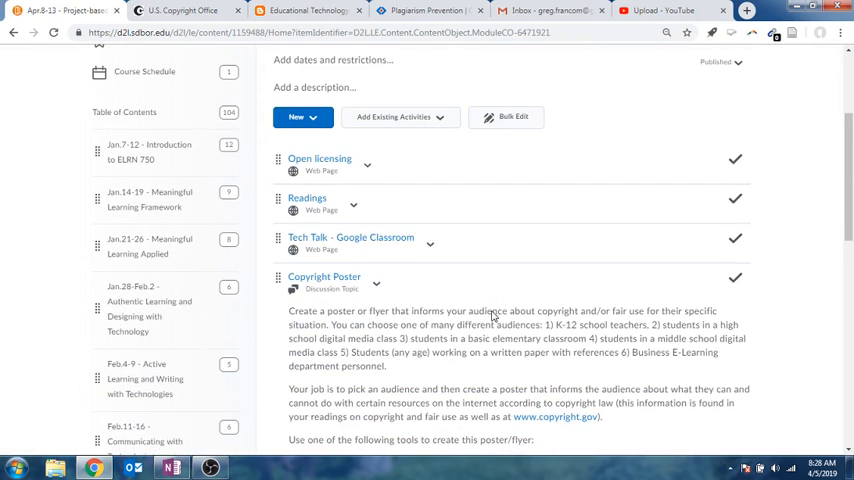
pyautogui.scroll(-3)
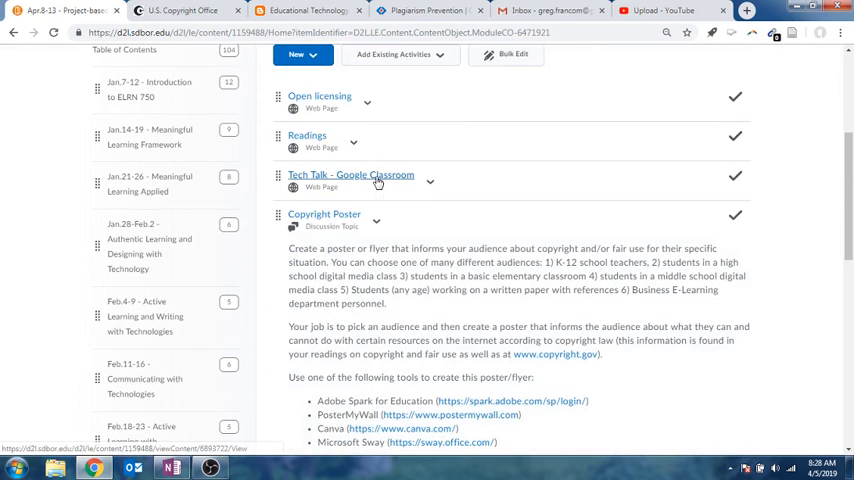
pyautogui.click(350, 174)
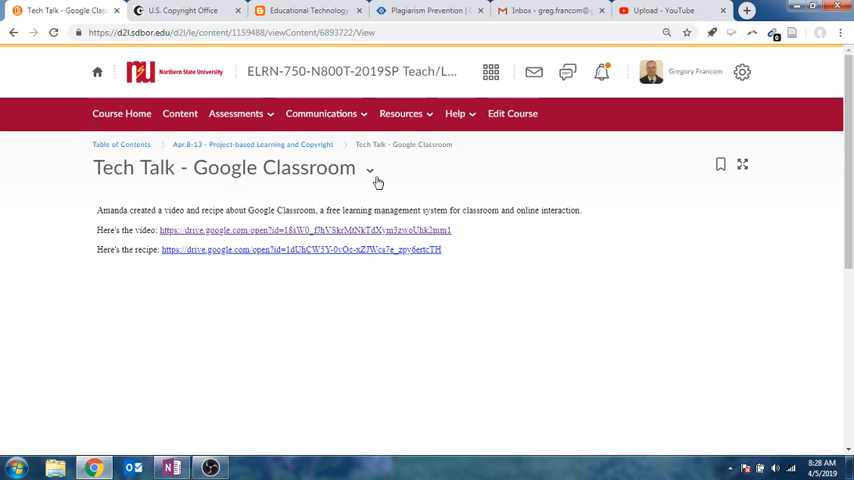
pyautogui.click(252, 144)
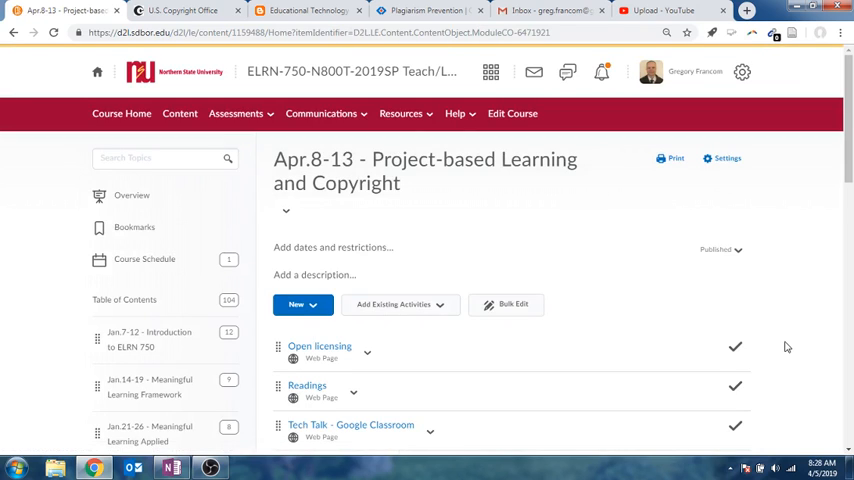
pyautogui.scroll(-3)
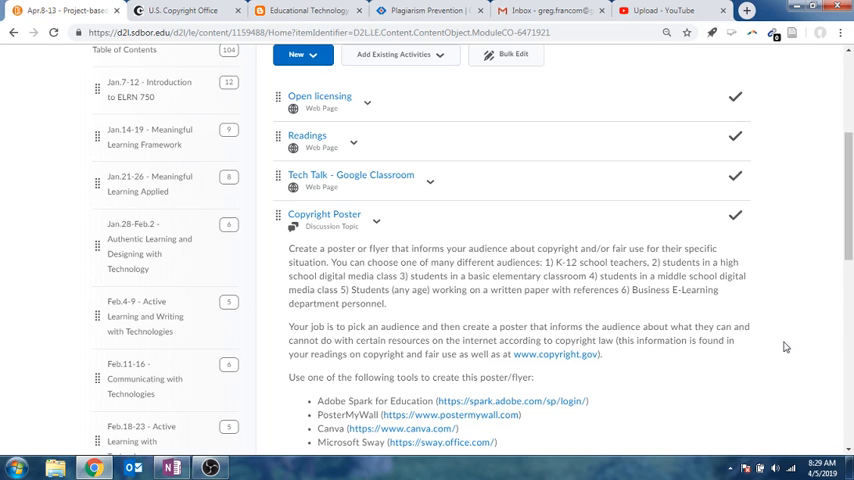
pyautogui.scroll(-3)
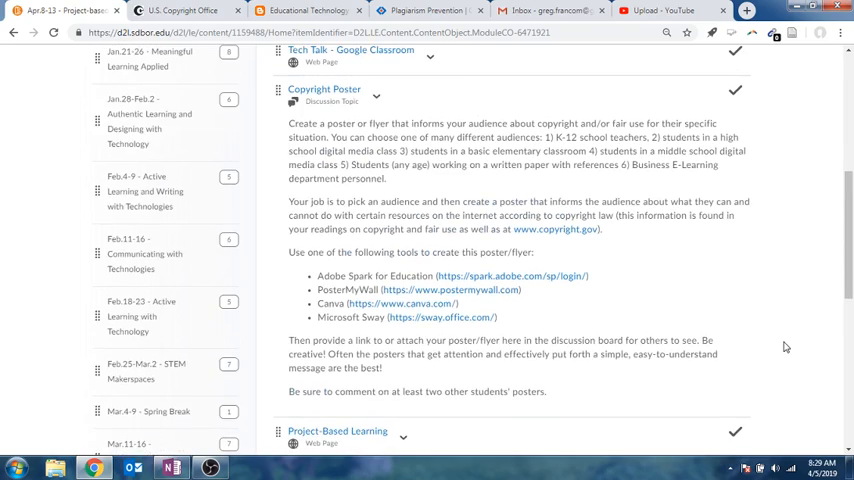
pyautogui.moveTo(312, 114)
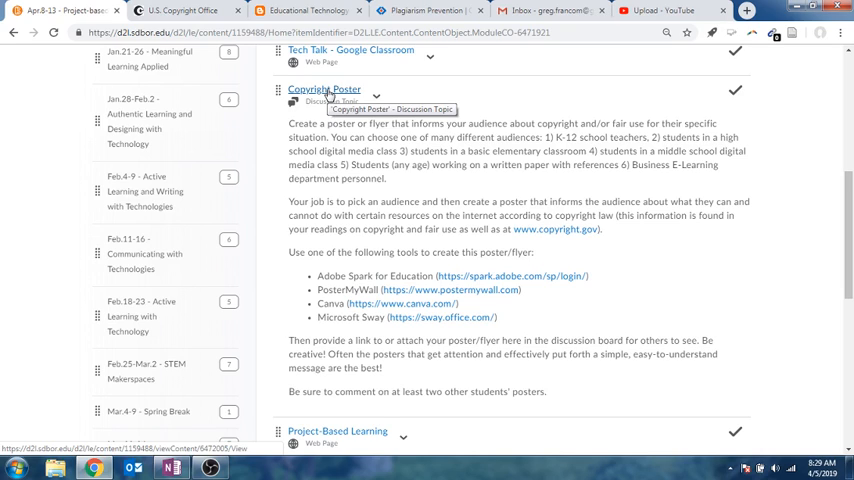
pyautogui.moveTo(360, 132)
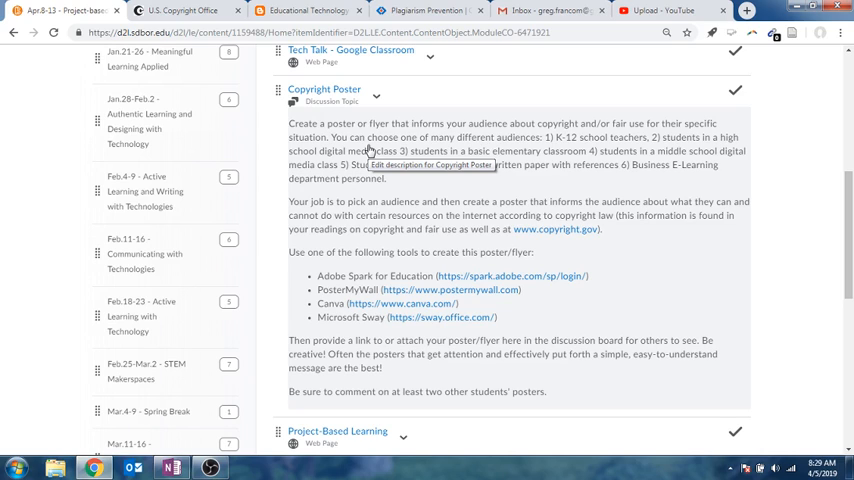
pyautogui.moveTo(648, 172)
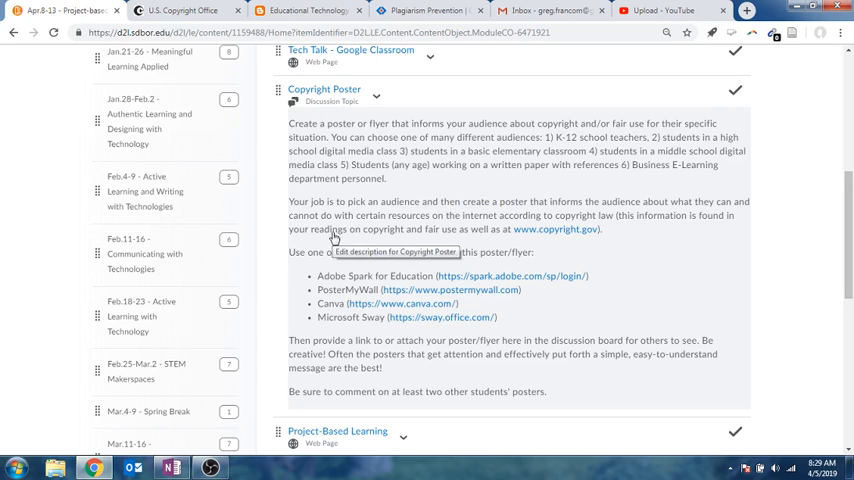
# Step: Open the Project-Based Learning item below the Copyright Poster discussion
pyautogui.scroll(-3)
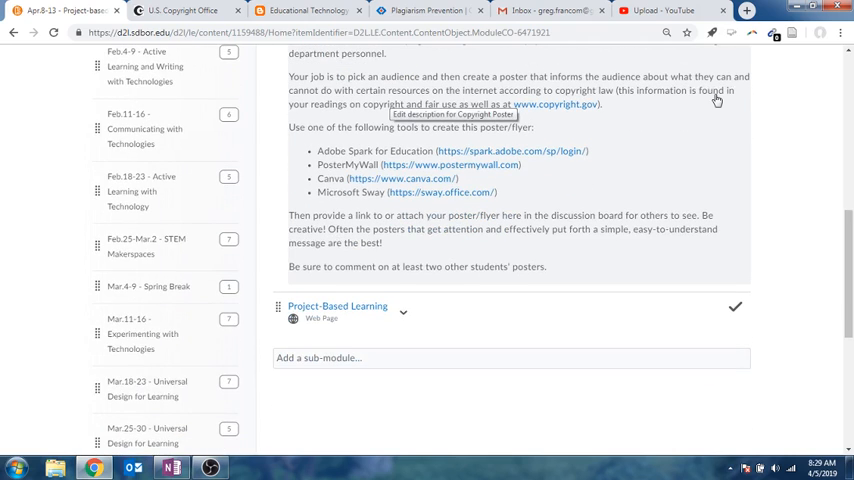
pyautogui.moveTo(644, 152)
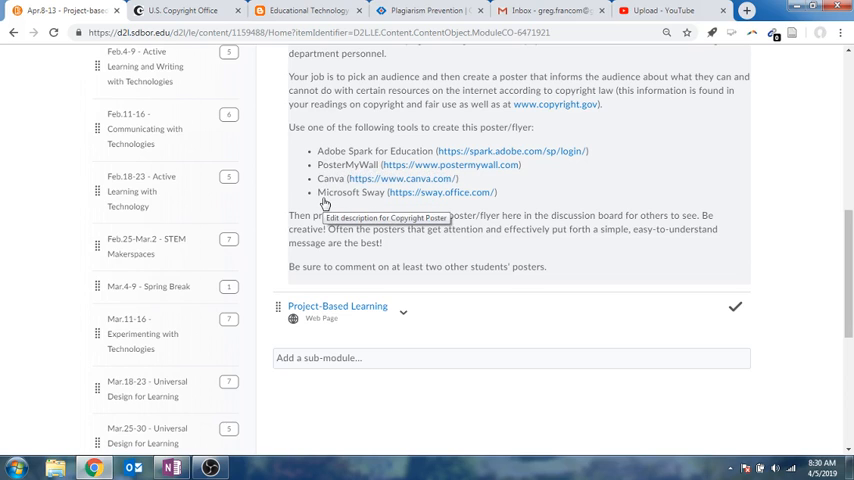
pyautogui.moveTo(668, 230)
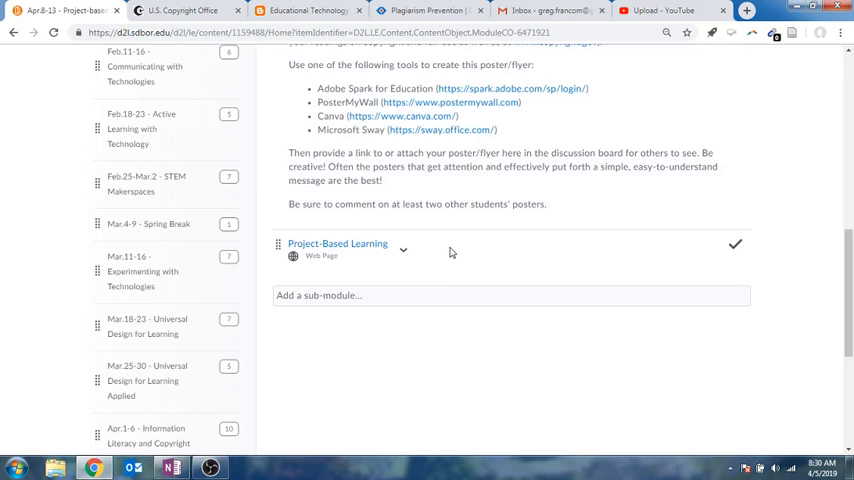
pyautogui.click(336, 244)
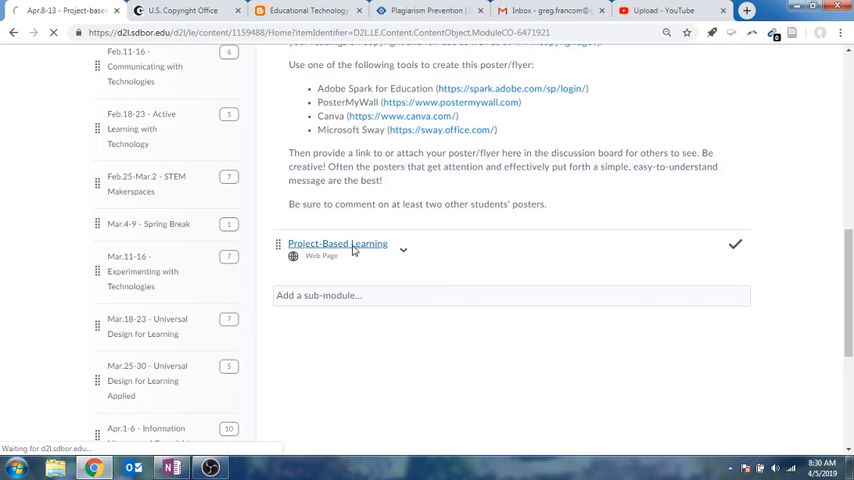
# Step: Open the PDF reading attached to the Project-Based Learning page in a new tab
pyautogui.click(336, 244)
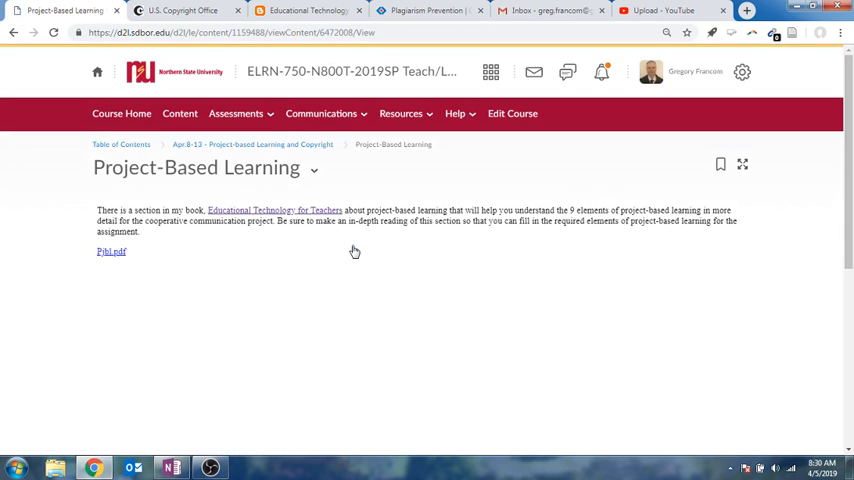
pyautogui.moveTo(112, 252)
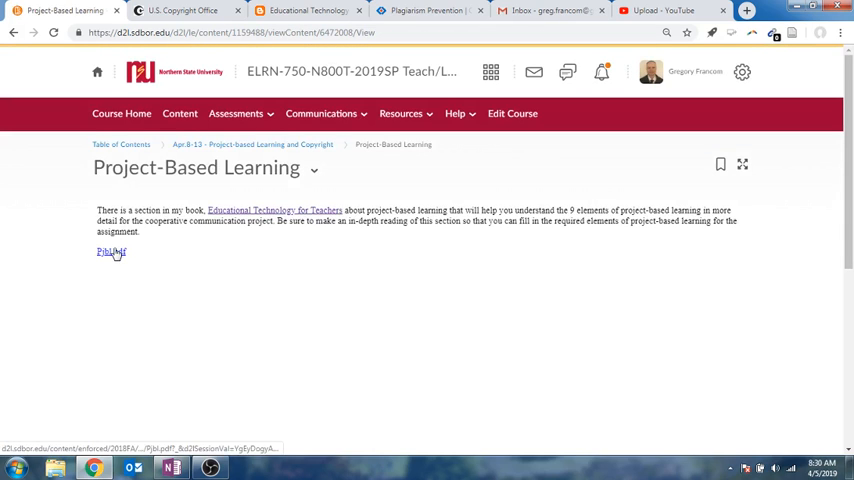
pyautogui.click(112, 252)
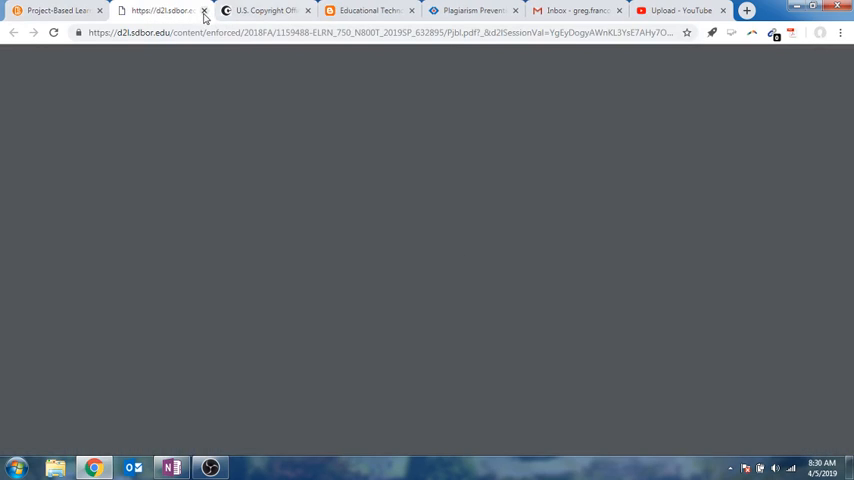